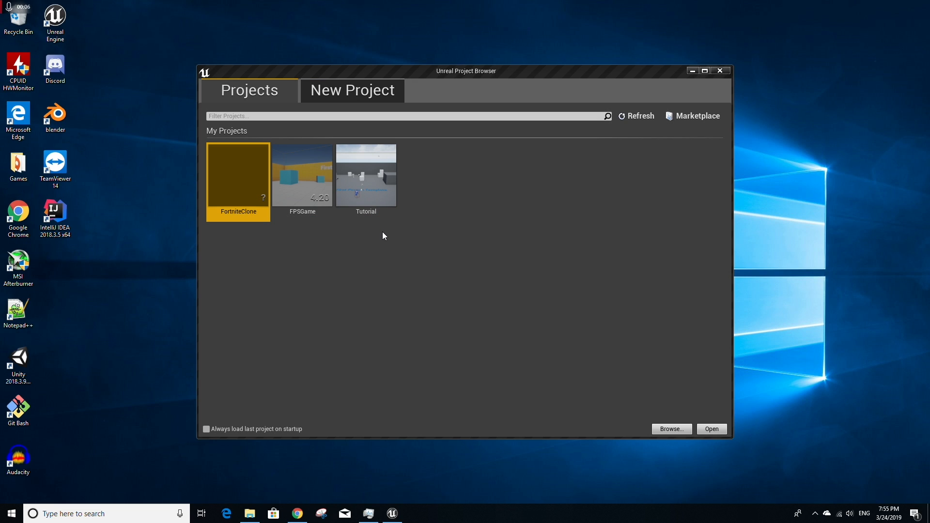
mouse_move(387, 250)
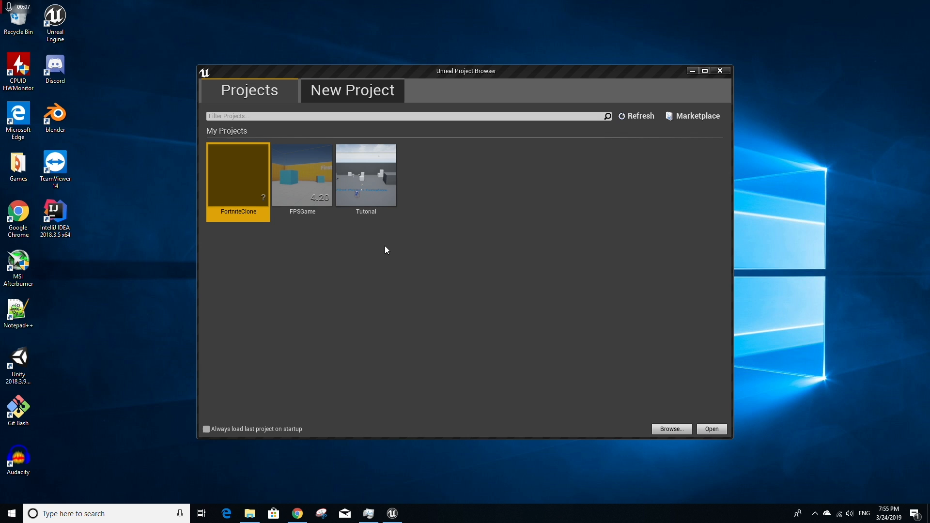
Start a new C++ project from the First Person template
left_click(352, 91)
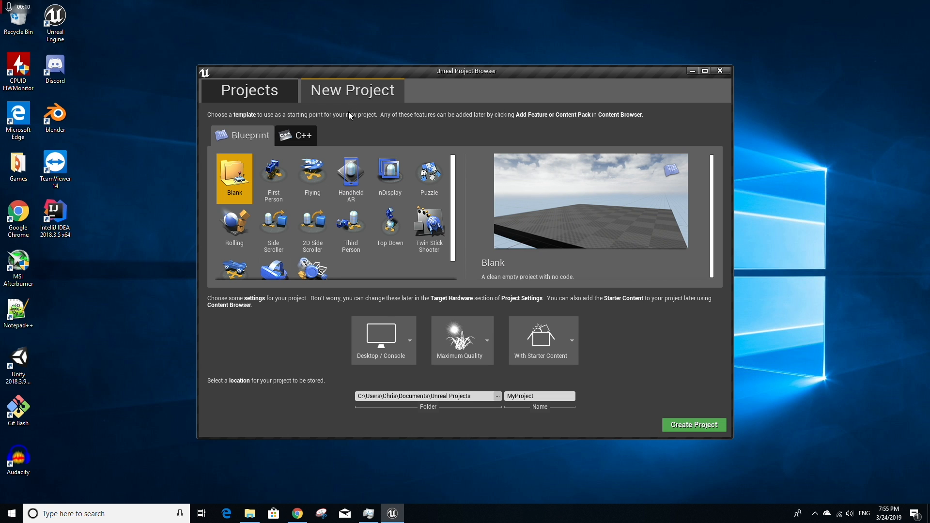
left_click(295, 135)
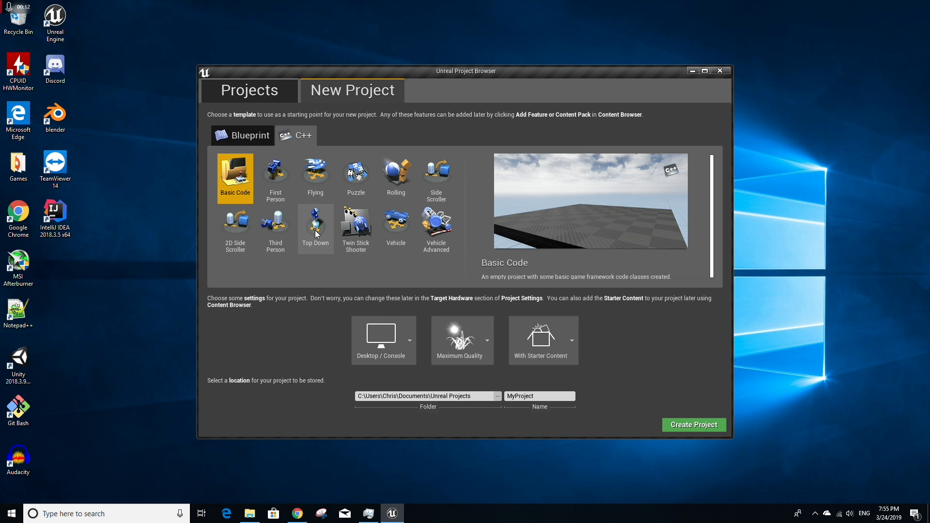
left_click(275, 174)
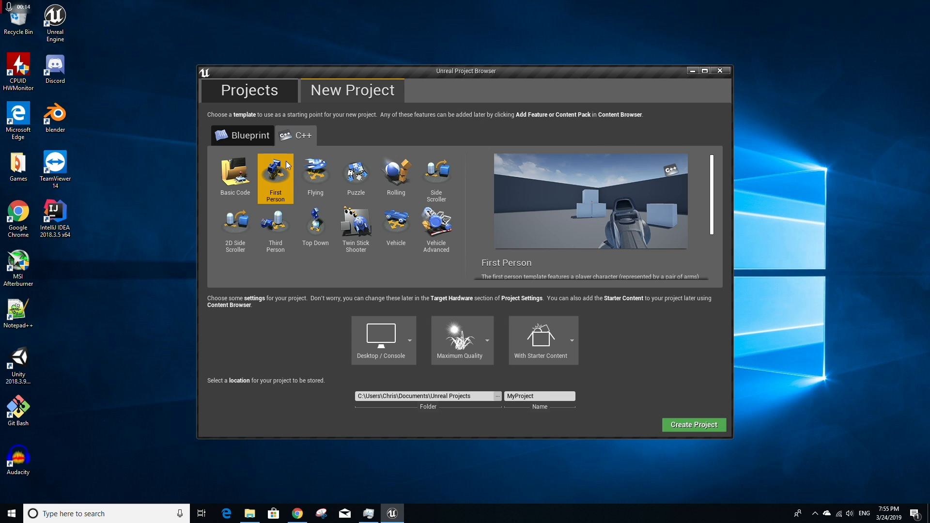
mouse_move(302, 134)
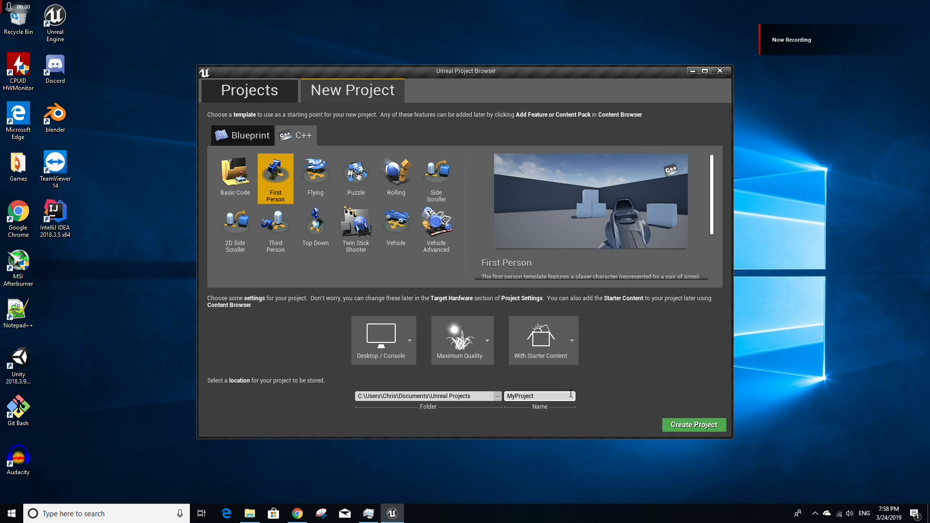
Name the project ReplicationIntro and create it
type("ReplicationIntro")
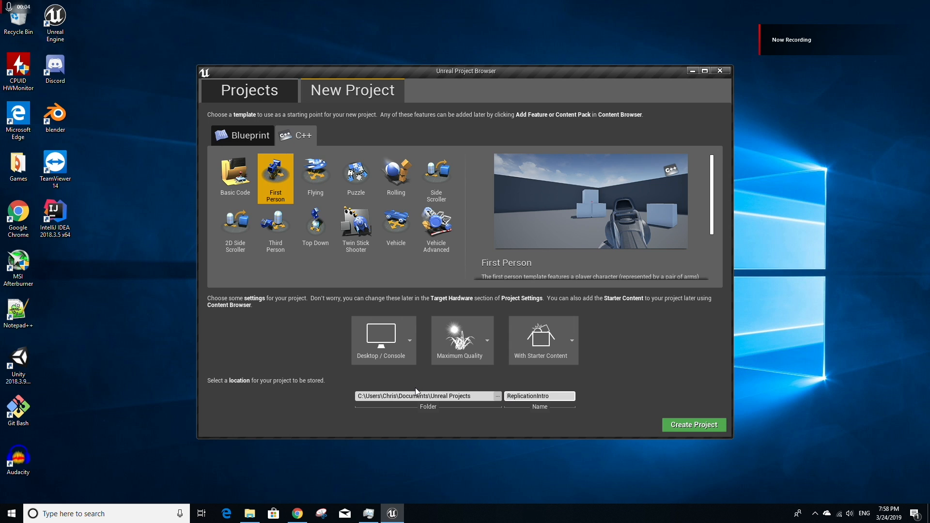
mouse_move(683, 424)
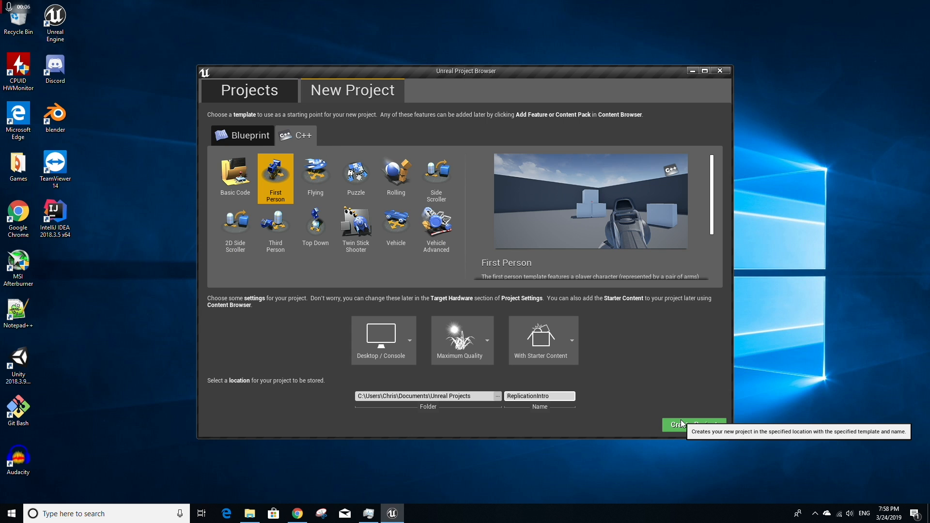
left_click(694, 425)
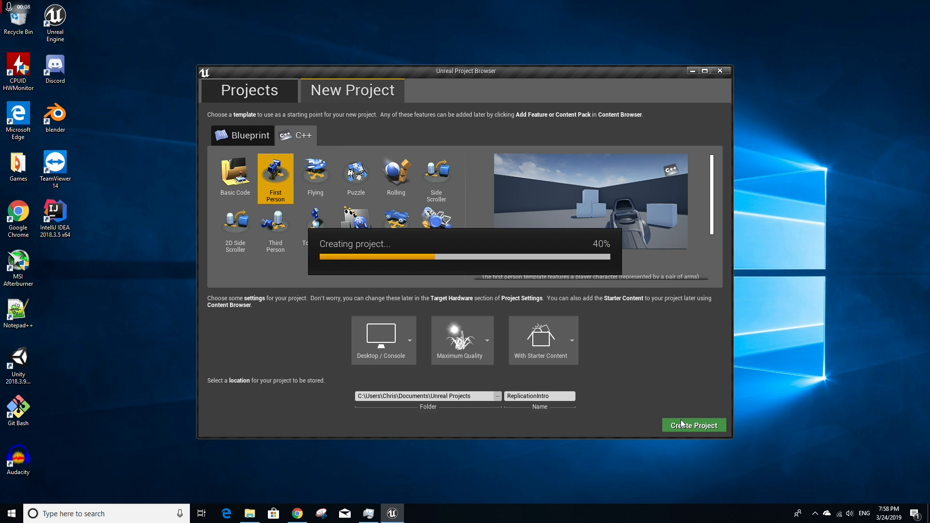
left_click(694, 425)
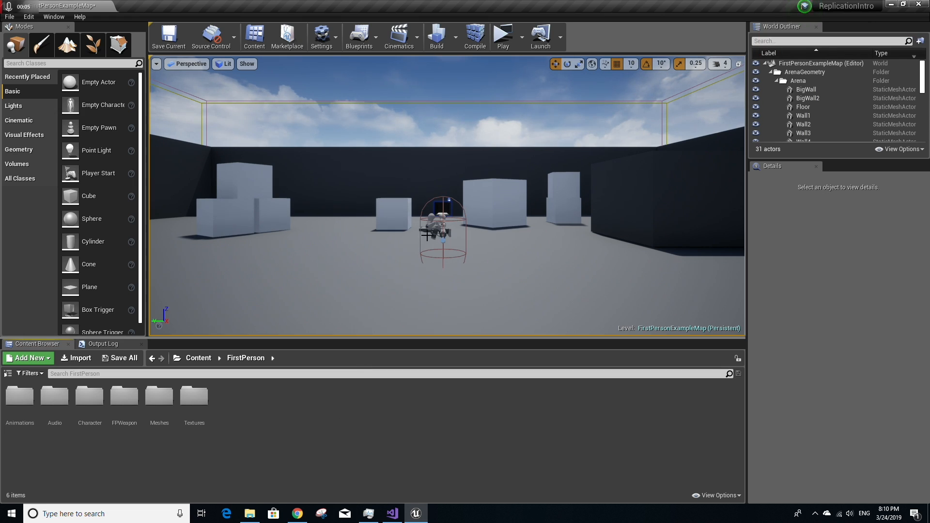
Remove the placed character and open the FirstPersonCharacter blueprint from FirstPersonCPP
left_click(439, 230)
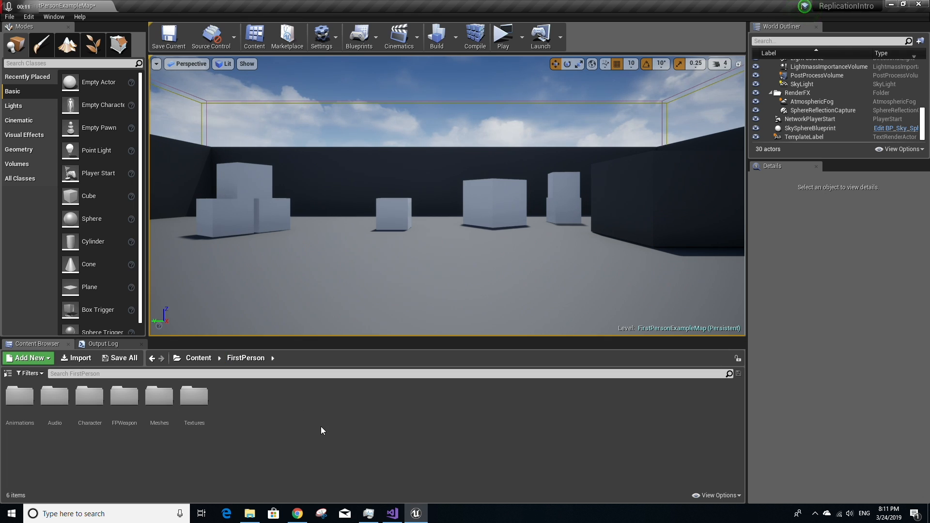
left_click(199, 358)
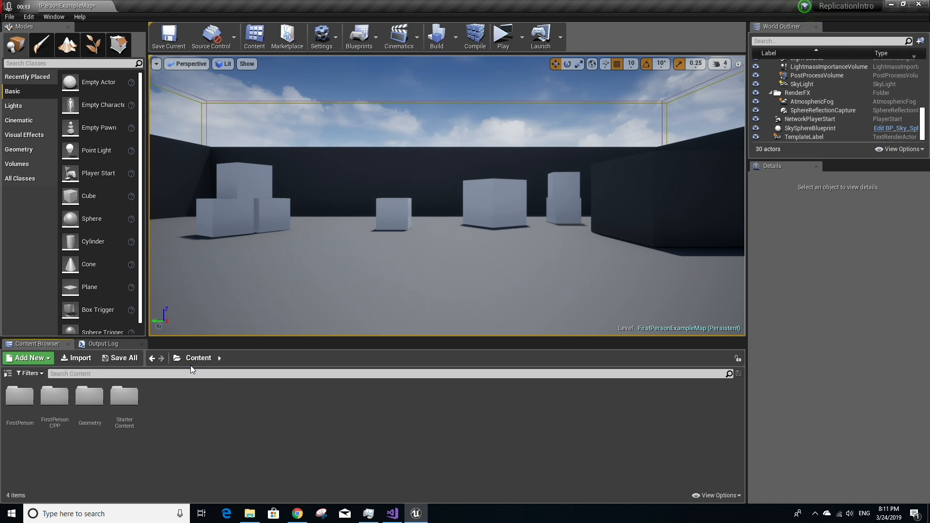
double_click(54, 395)
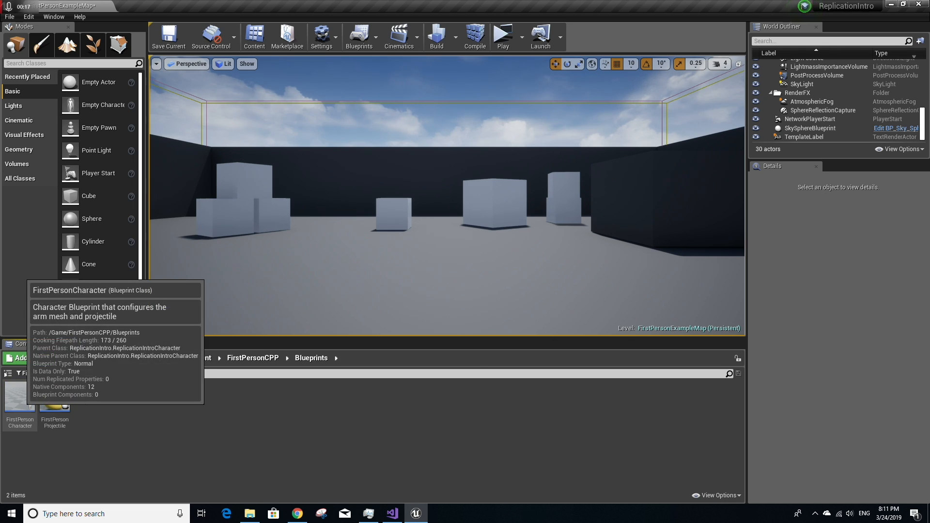
double_click(18, 401)
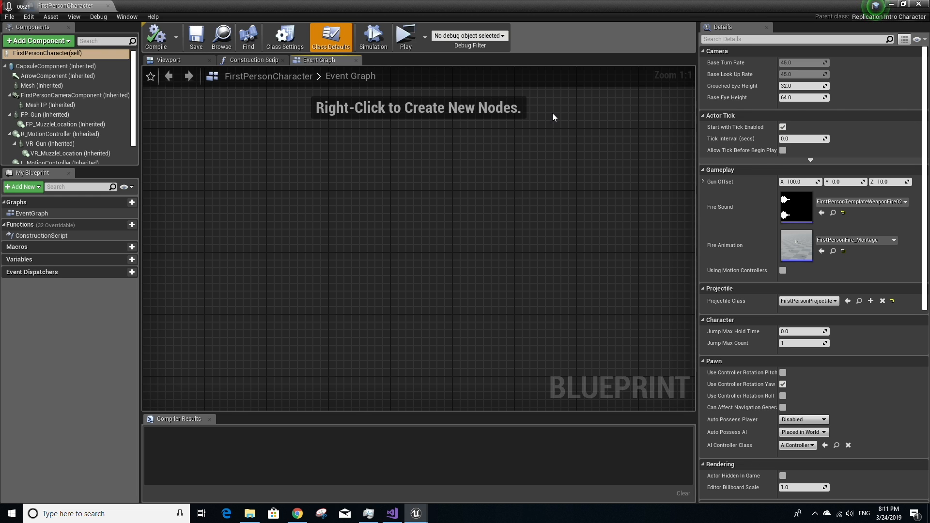
mouse_move(403, 168)
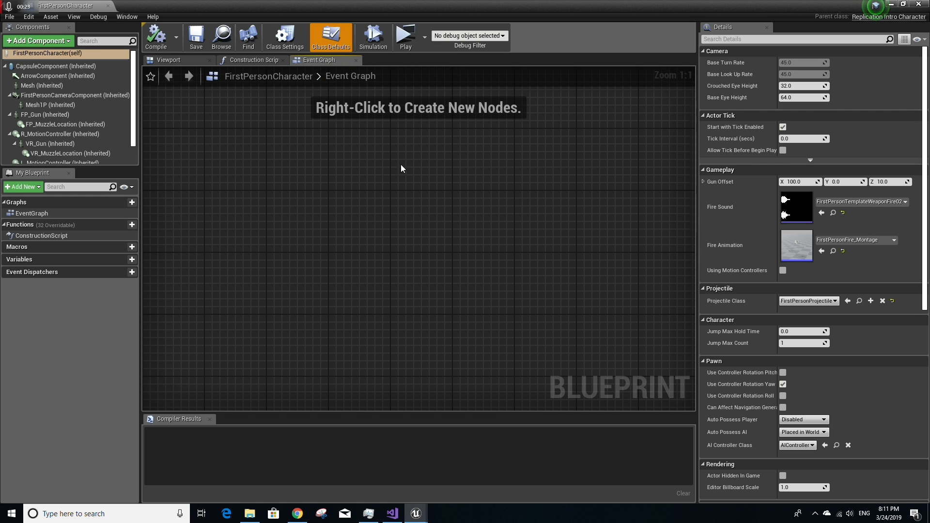
mouse_move(382, 90)
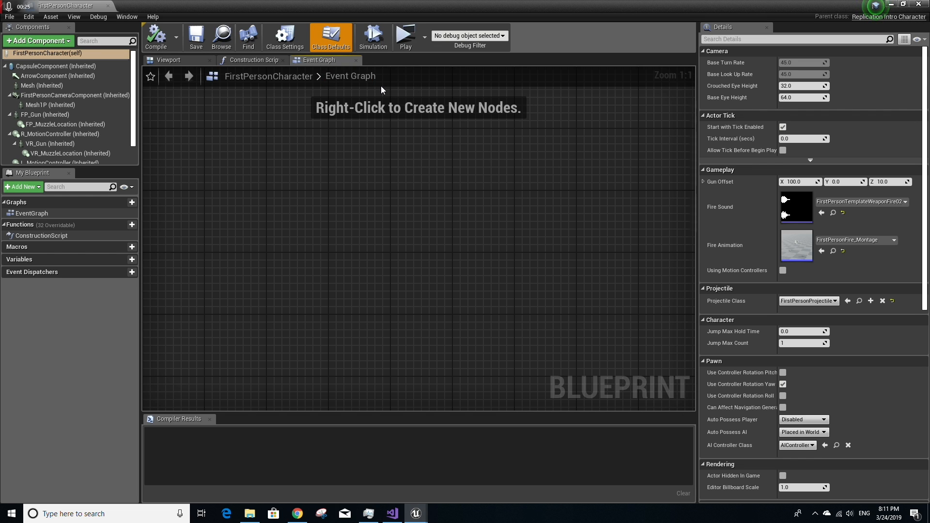
mouse_move(69, 104)
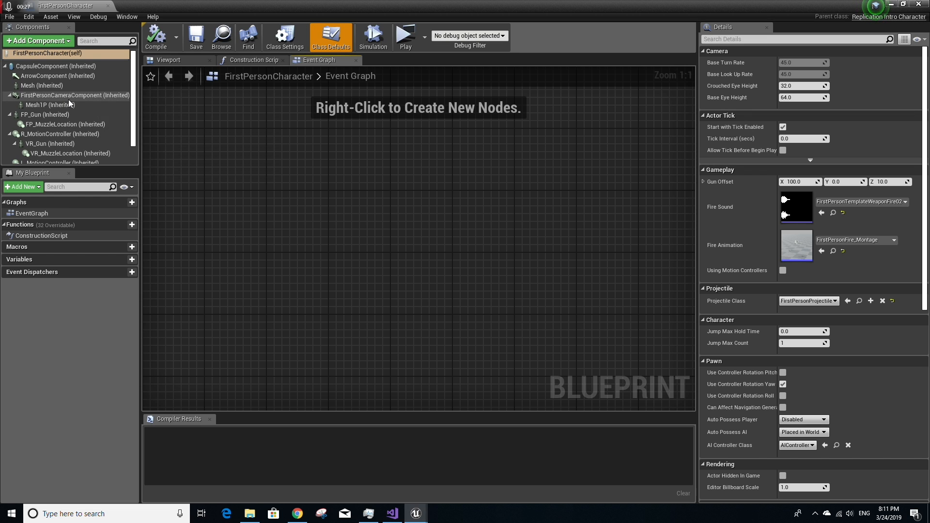
Untick Only Owner See on the Mesh1P arms and the FP_Gun component
left_click(46, 105)
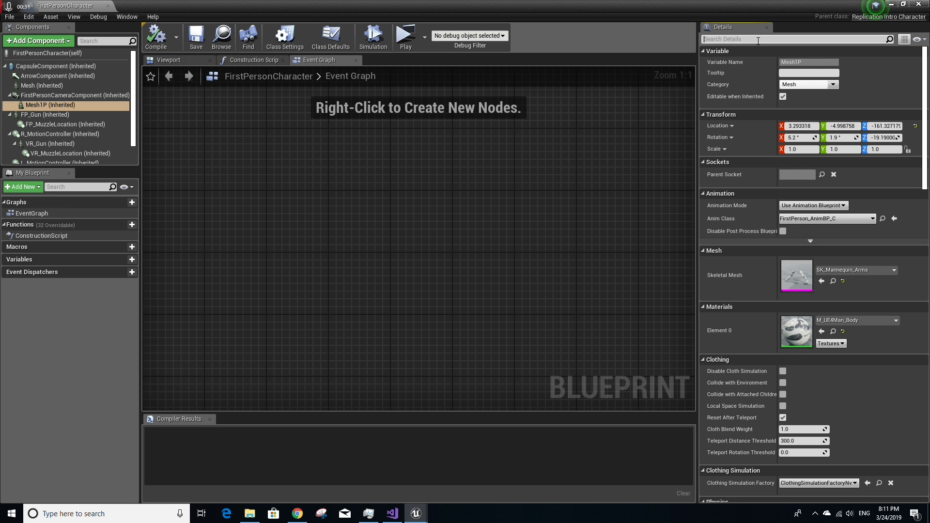
type("only")
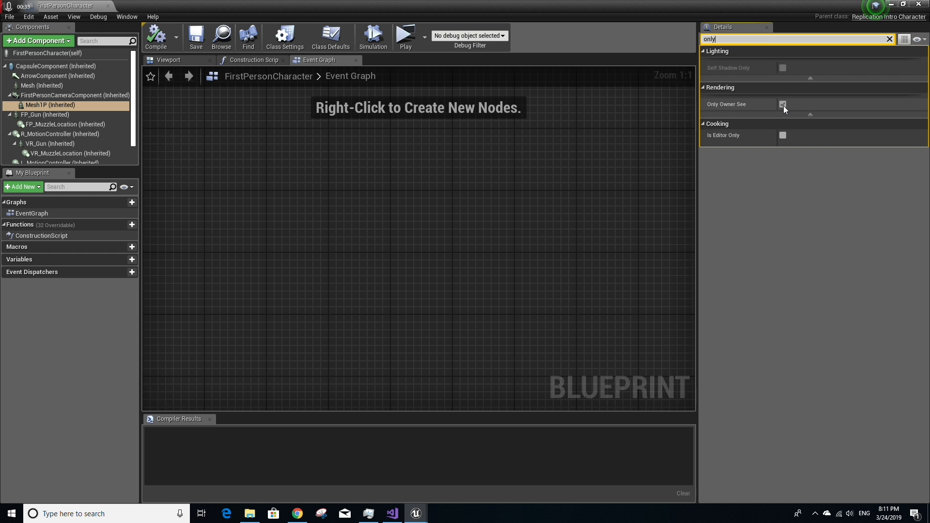
mouse_move(785, 106)
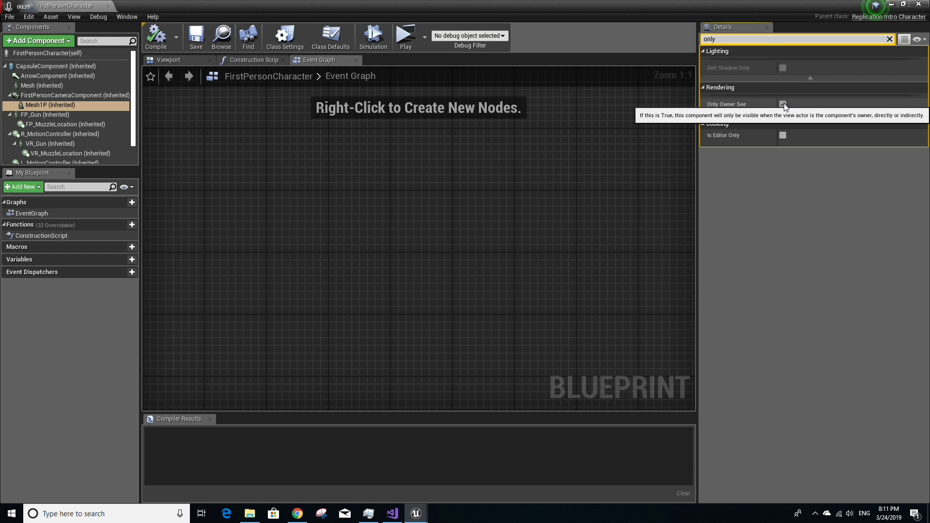
left_click(783, 104)
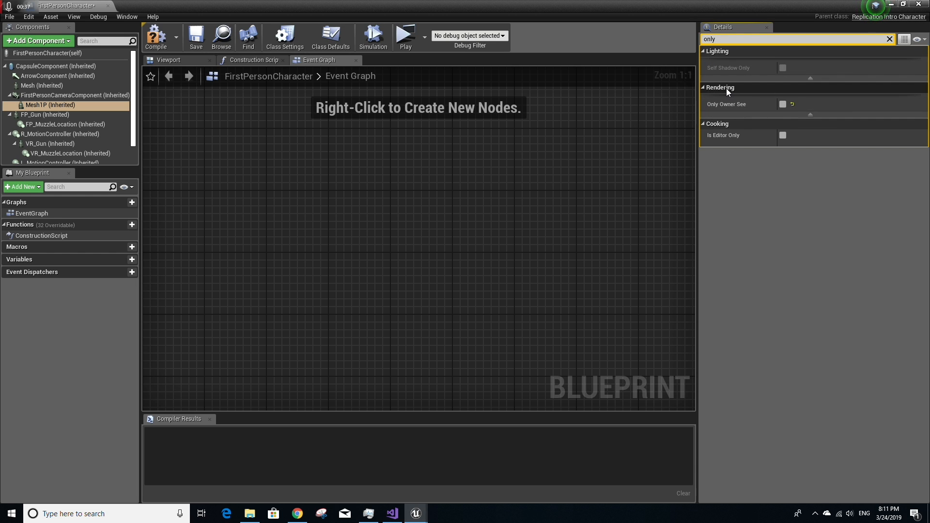
mouse_move(739, 105)
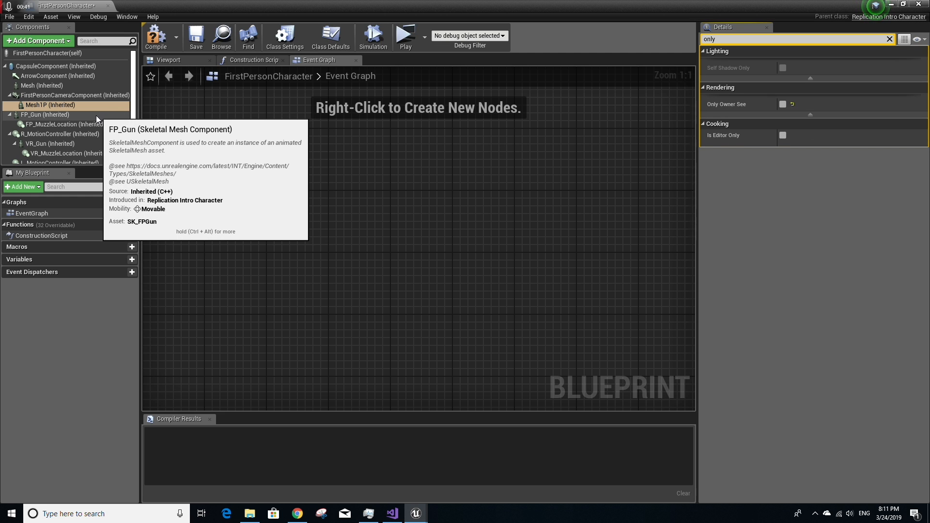
left_click(782, 104)
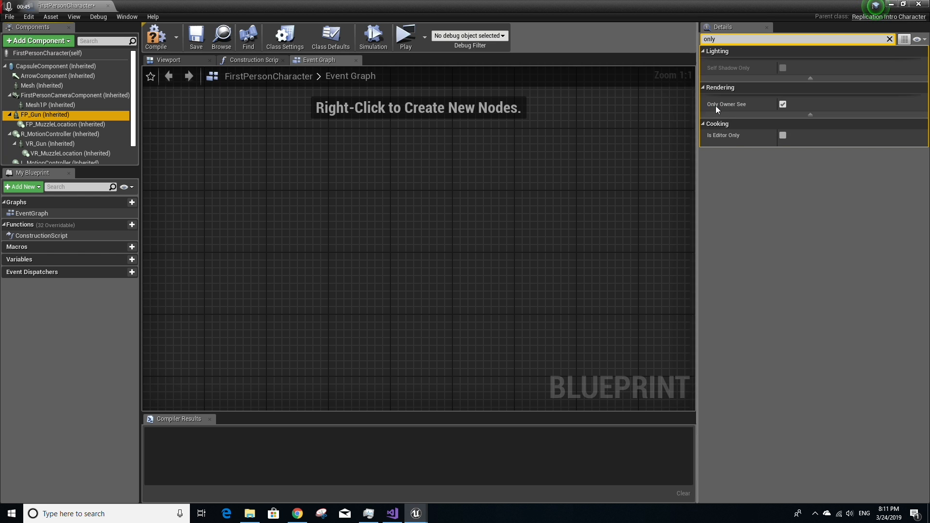
left_click(783, 104)
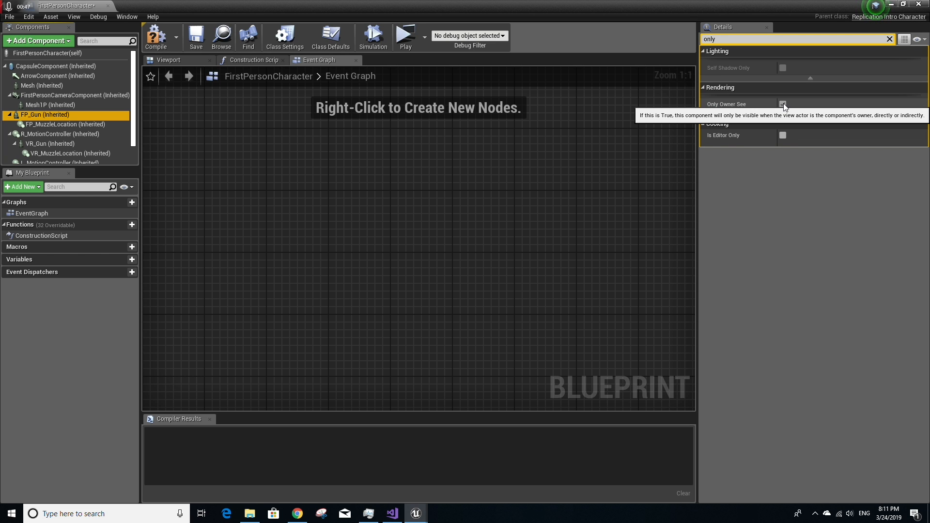
left_click(783, 104)
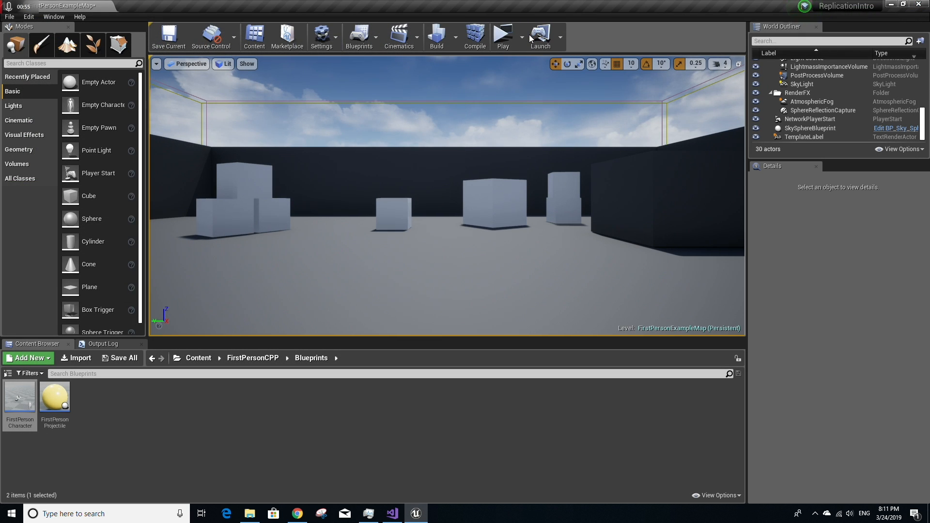
mouse_move(521, 39)
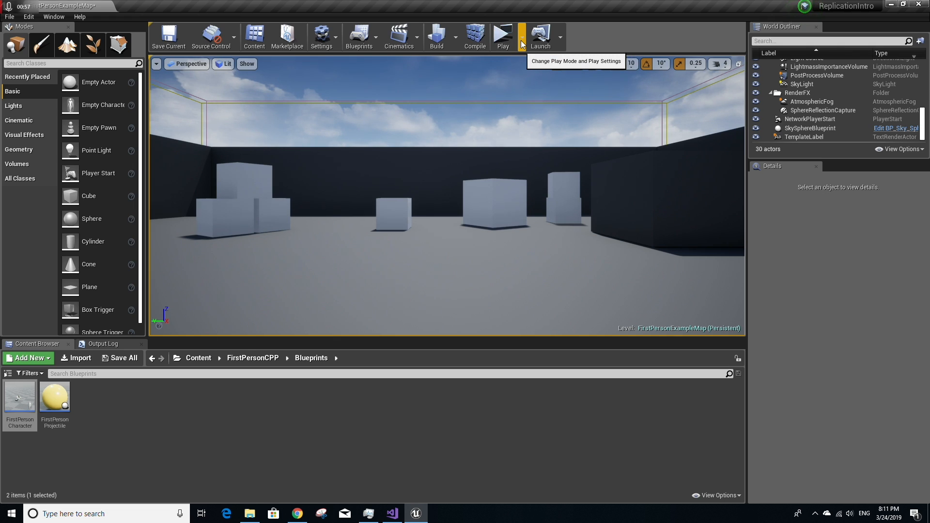
Show the Play dropdown's multiplayer options for two players with a dedicated server
left_click(522, 36)
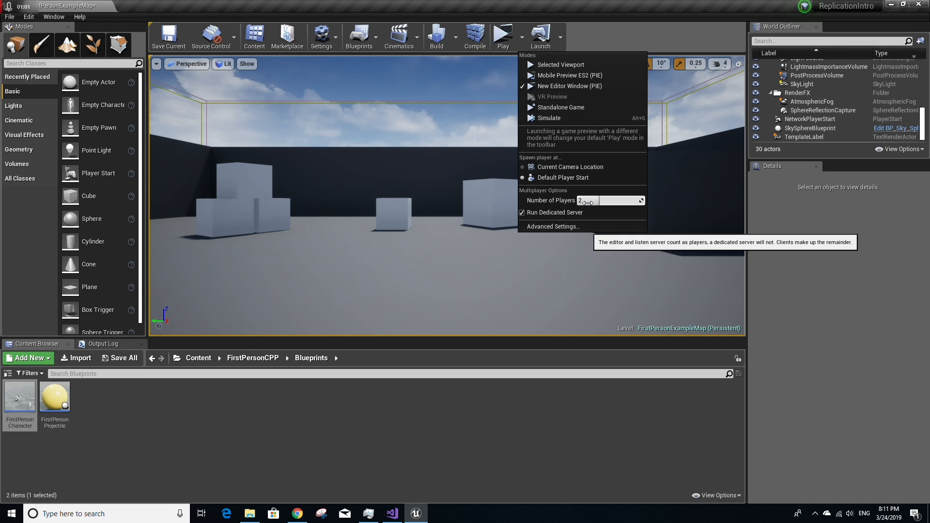
mouse_move(556, 216)
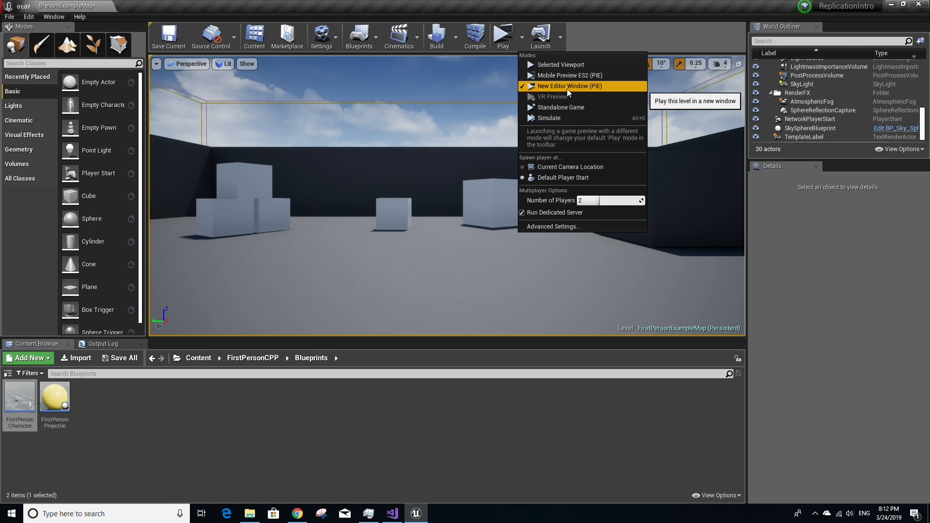
mouse_move(507, 44)
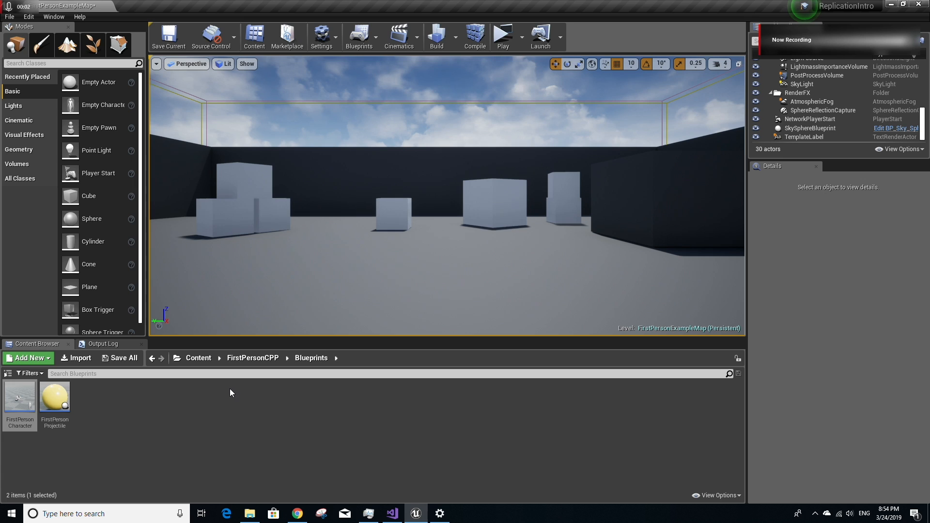
Reopen the FirstPersonCharacter blueprint from the Blueprints folder
double_click(19, 398)
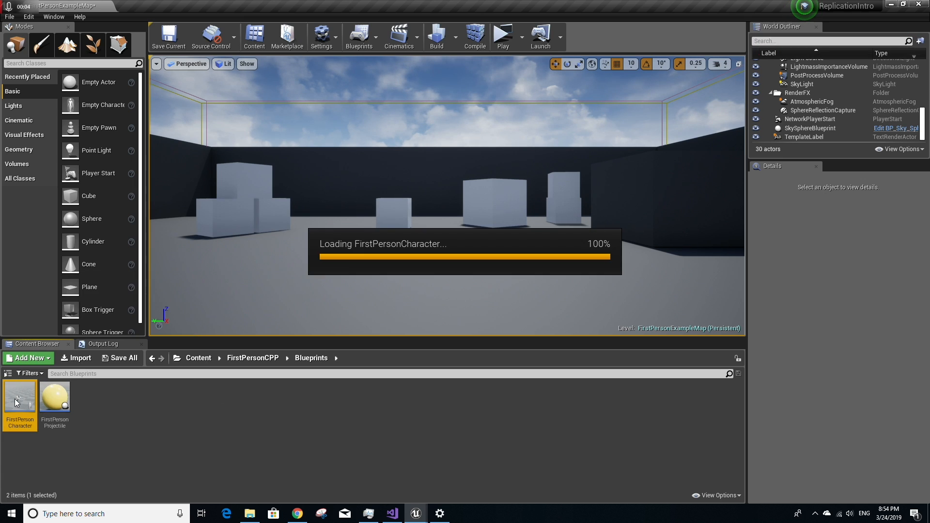
double_click(19, 400)
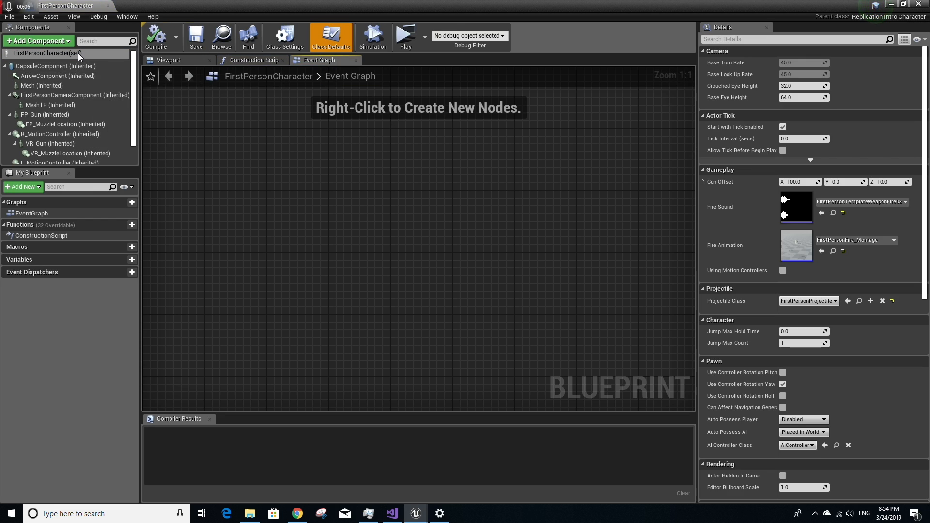
mouse_move(79, 52)
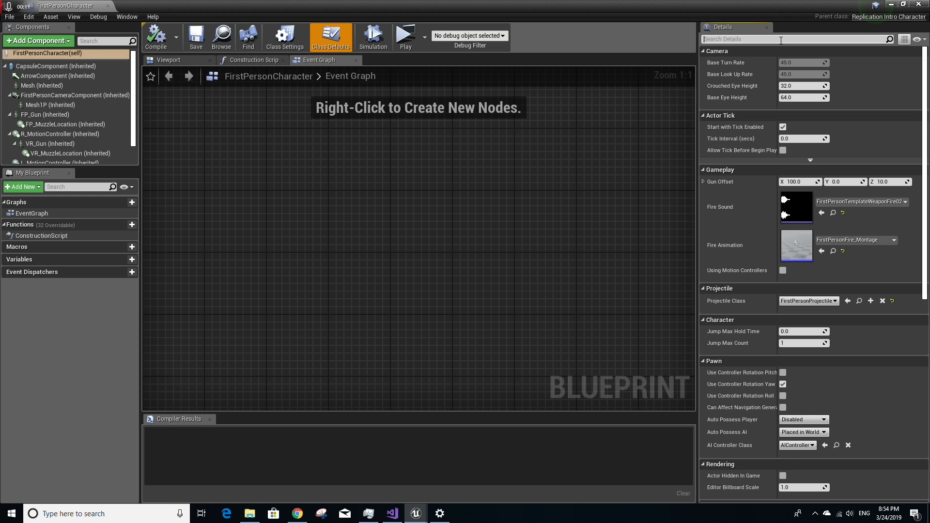
Turn off Replicate Movement on FirstPersonCharacter and close its blueprint
type("replicate")
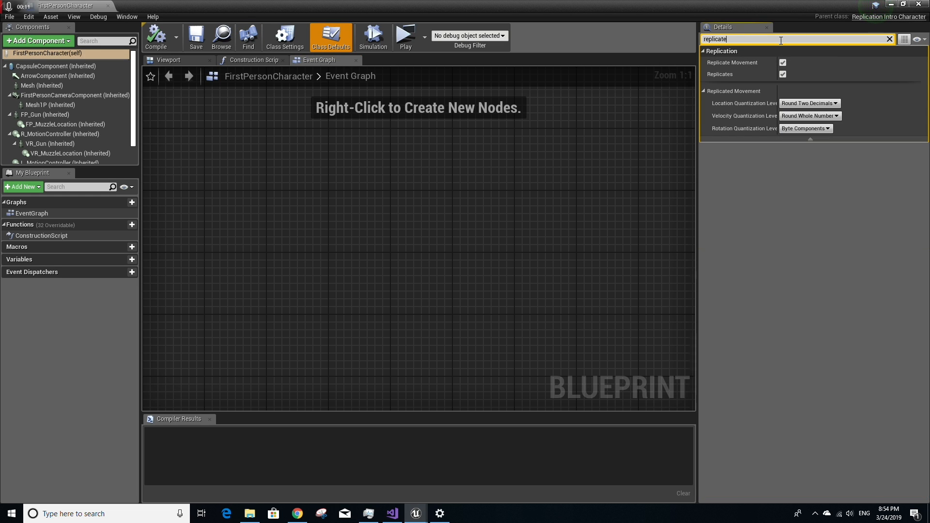
left_click(783, 62)
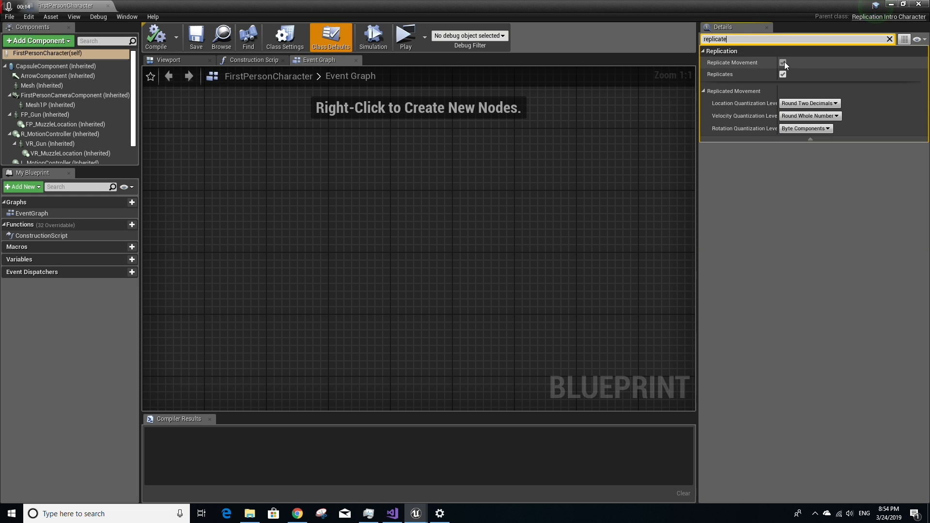
left_click(782, 62)
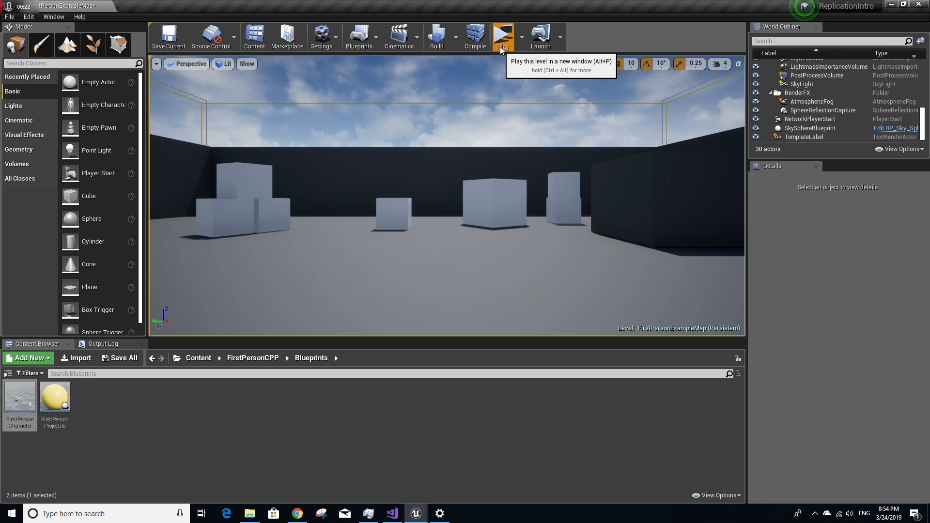
left_click(504, 37)
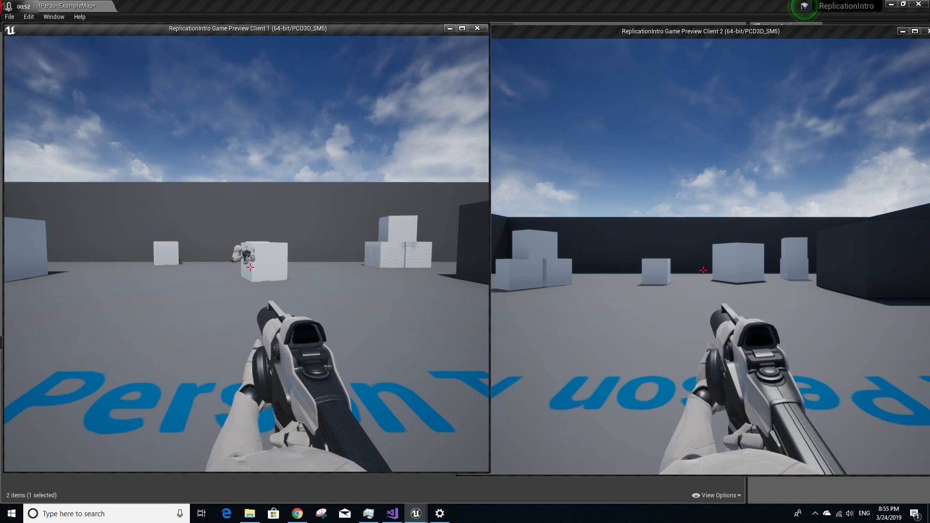
key("alt+tab")
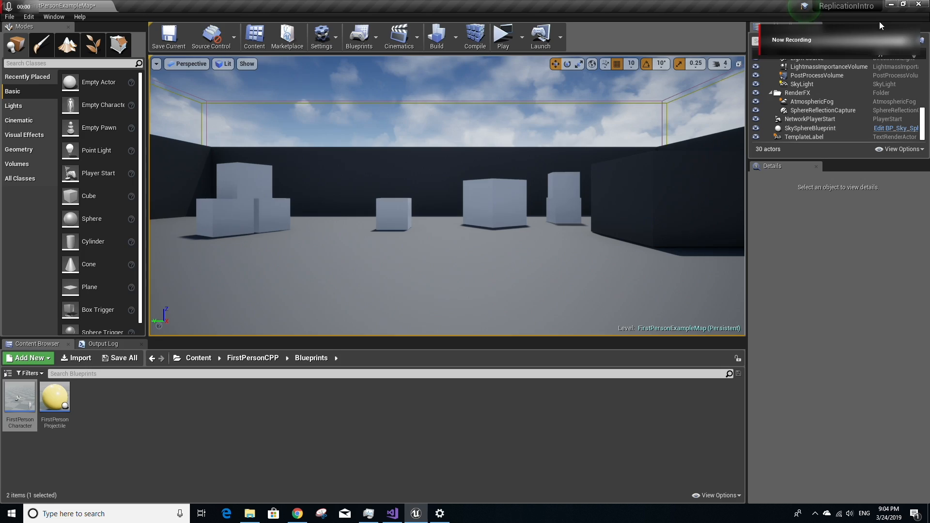
Reopen FirstPersonCharacter and re-enable Replicate Movement
double_click(20, 401)
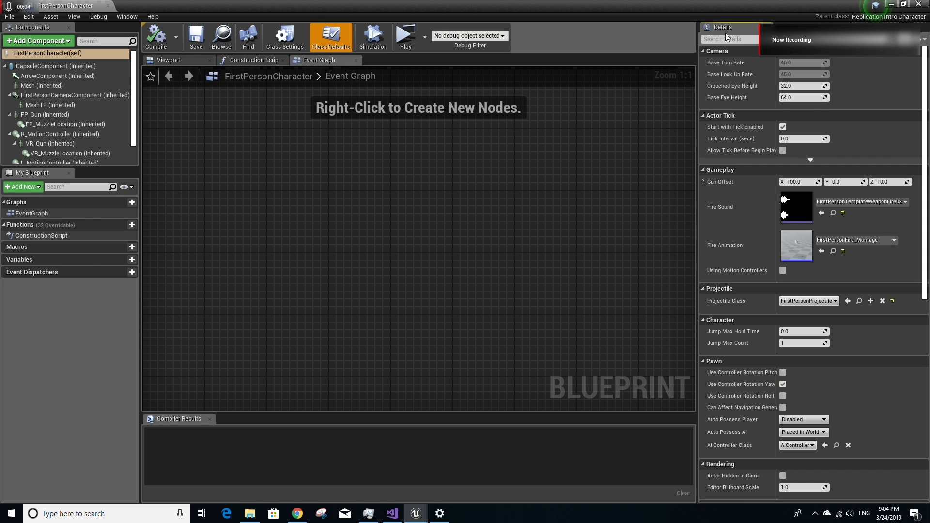
type("repli")
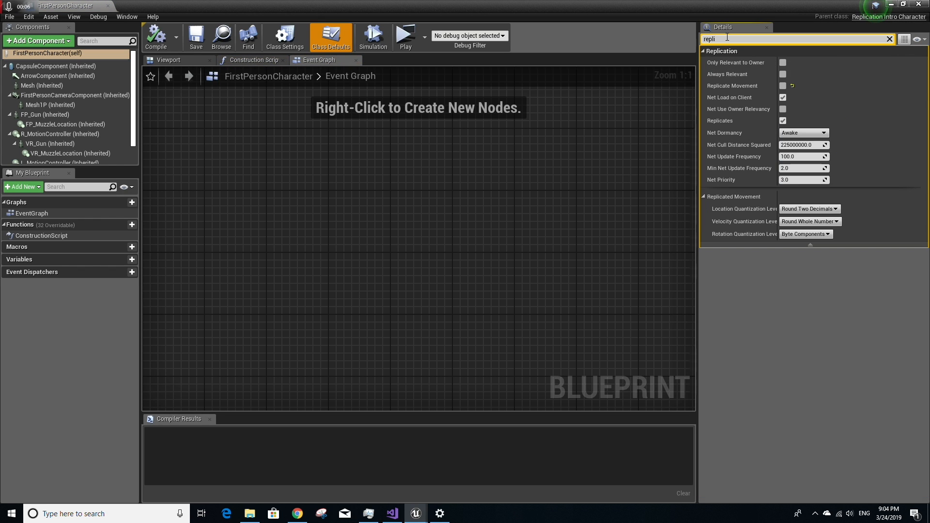
left_click(782, 85)
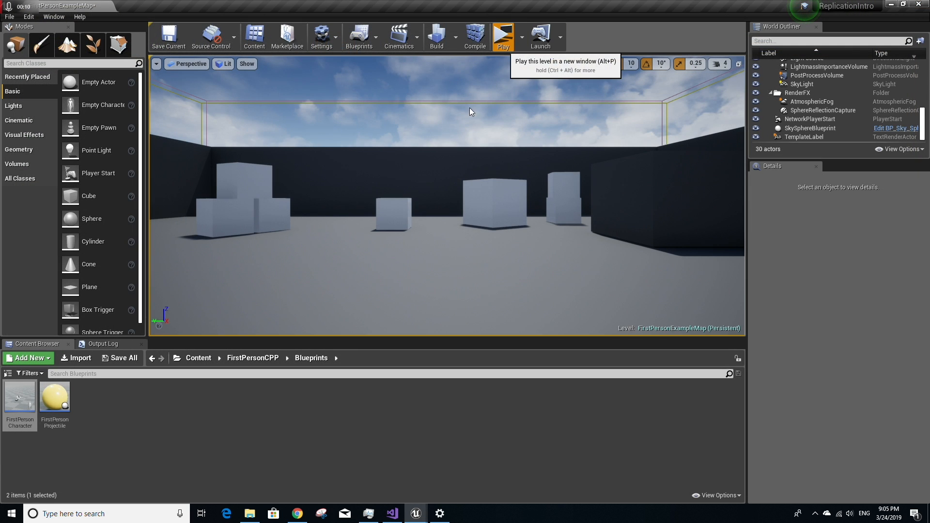
left_click(503, 35)
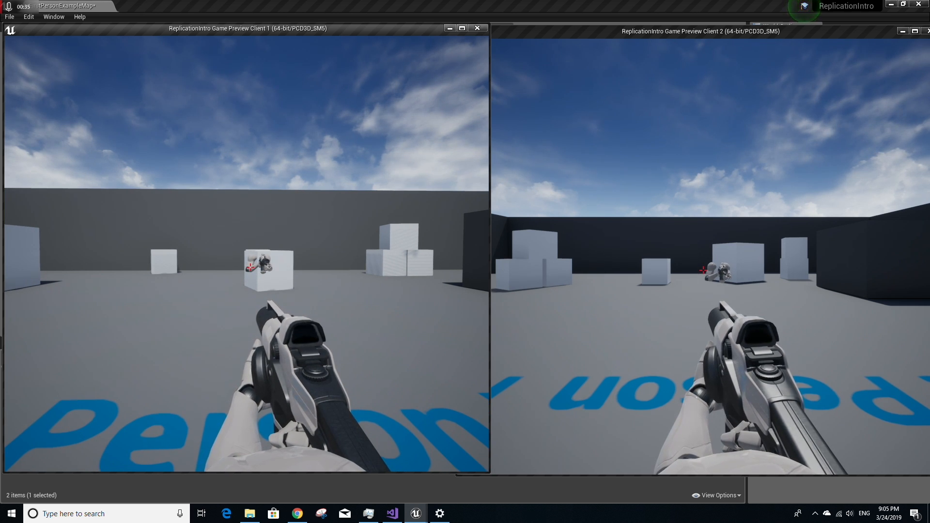
key("alt+tab")
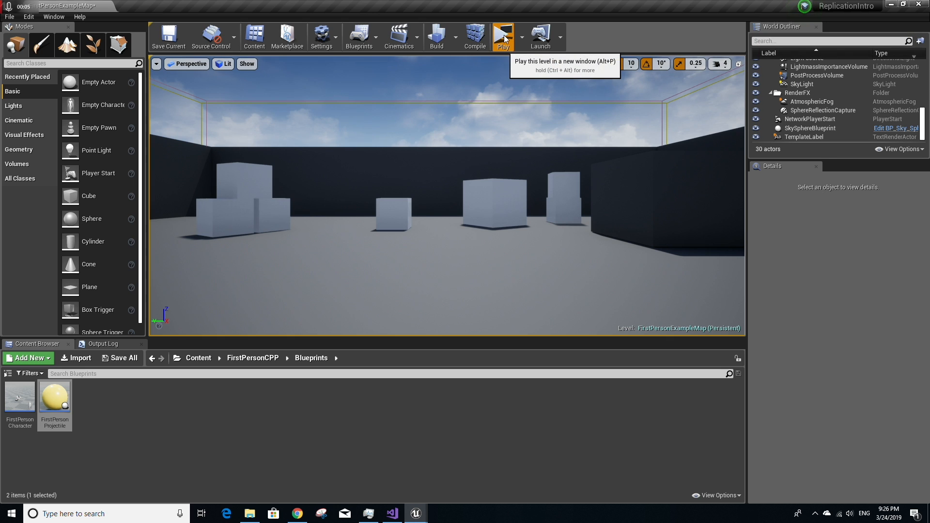
Bring up ReplicationIntroCharacter.cpp in Visual Studio, showing the input bindings and OnFire
left_click(503, 34)
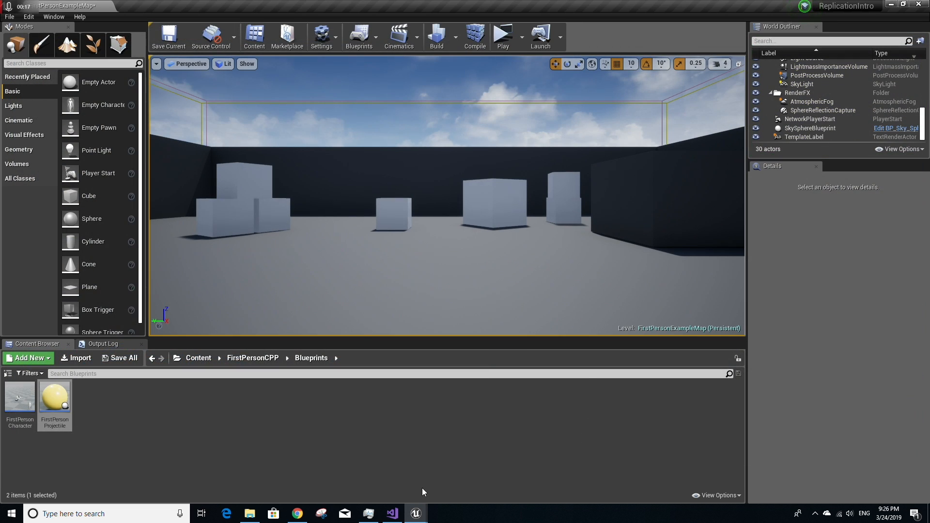
left_click(392, 514)
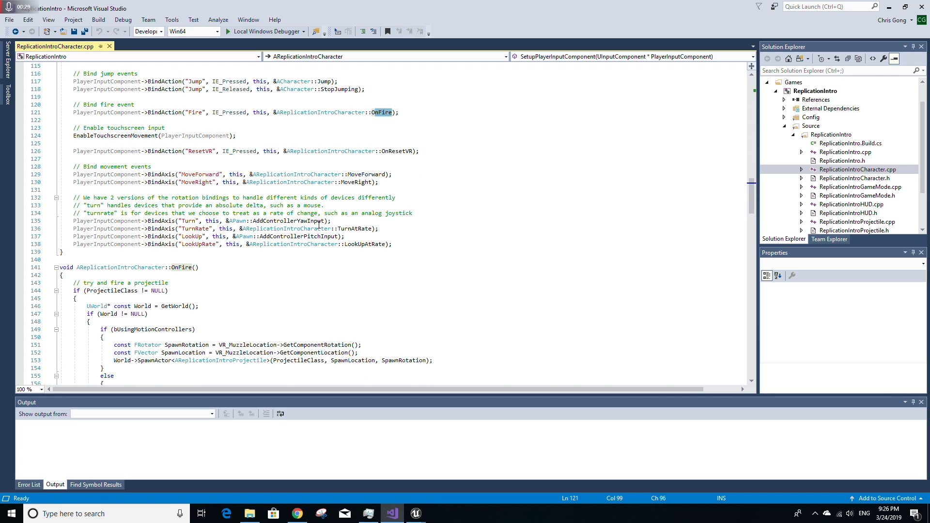
Scroll through the OnFire function before returning to the Unreal Editor
scroll("down", 3)
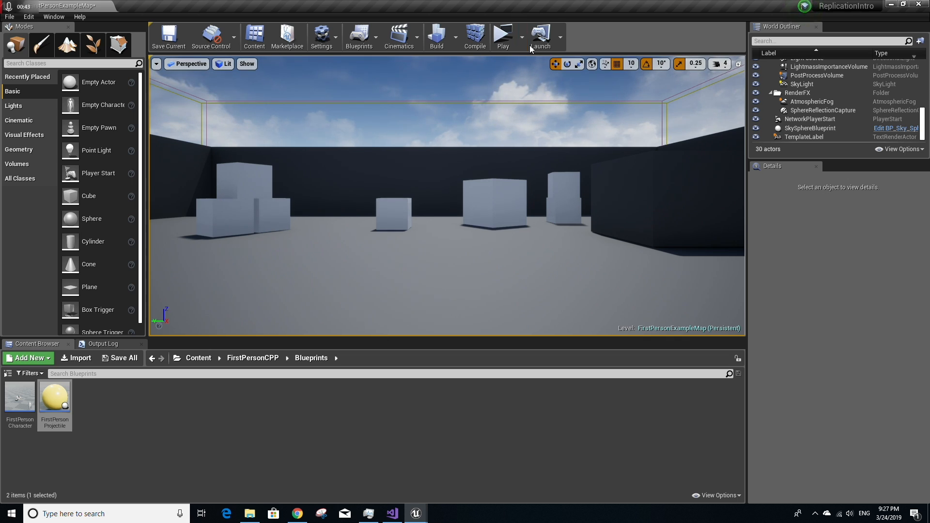
Turn off Run Dedicated Server in the Play dropdown's multiplayer options
left_click(522, 37)
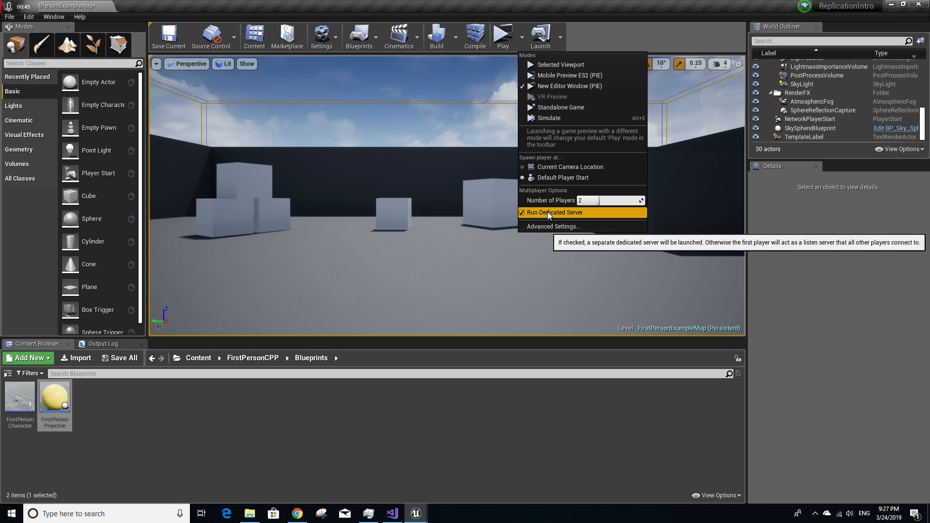
left_click(555, 213)
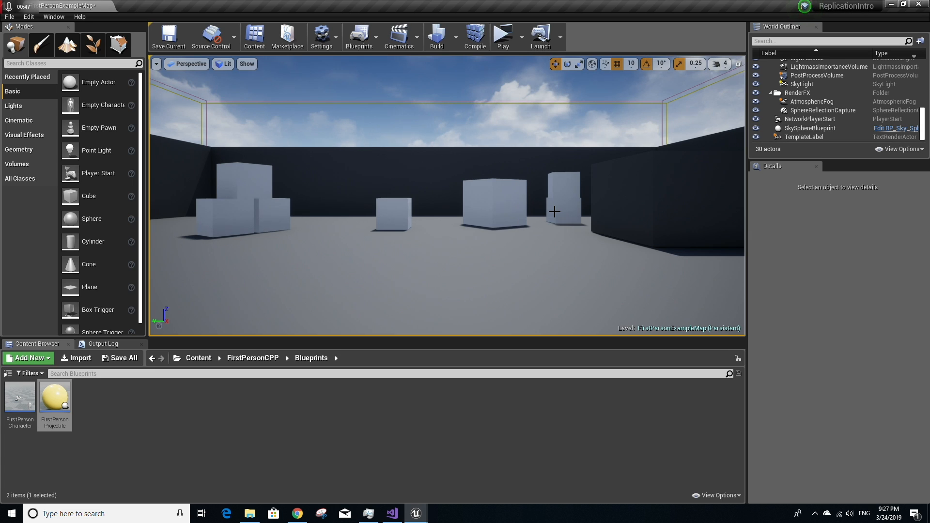
mouse_move(216, 425)
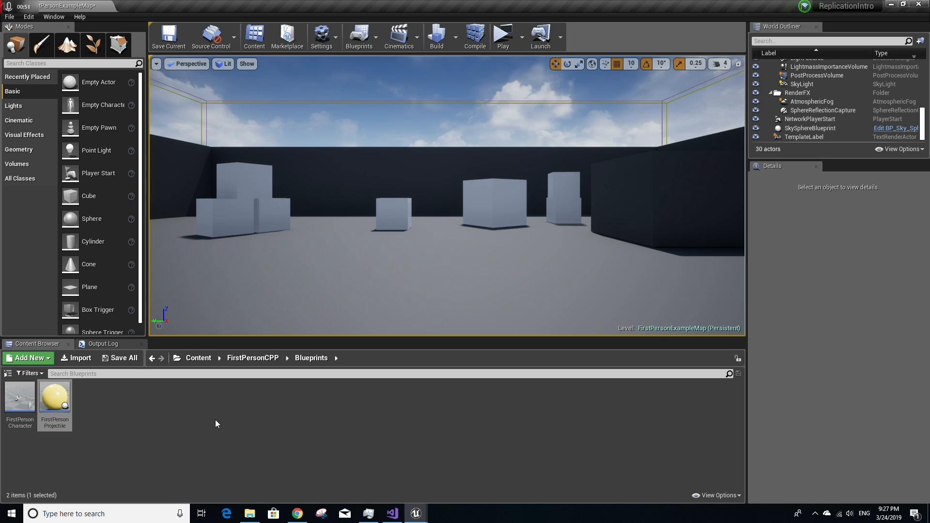
Enable Replicates in the FirstPersonProjectile blueprint and close it
double_click(54, 395)
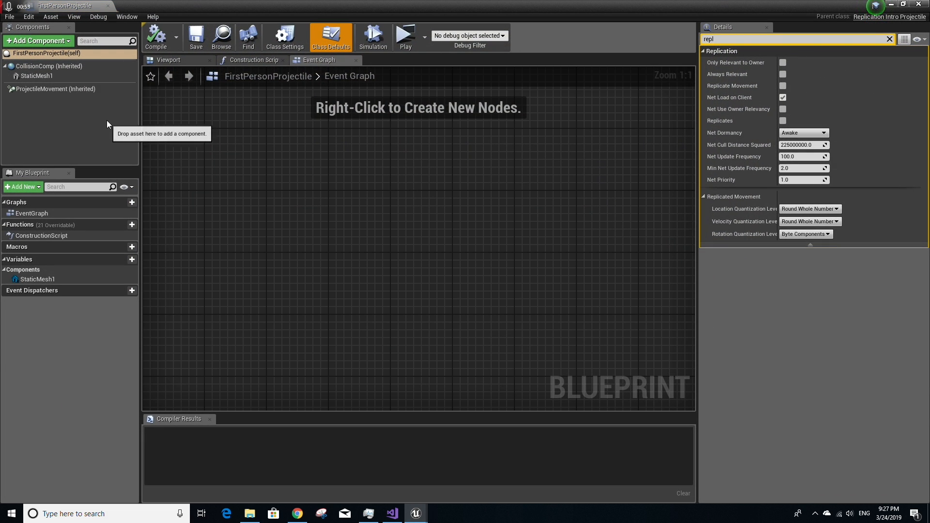
mouse_move(55, 53)
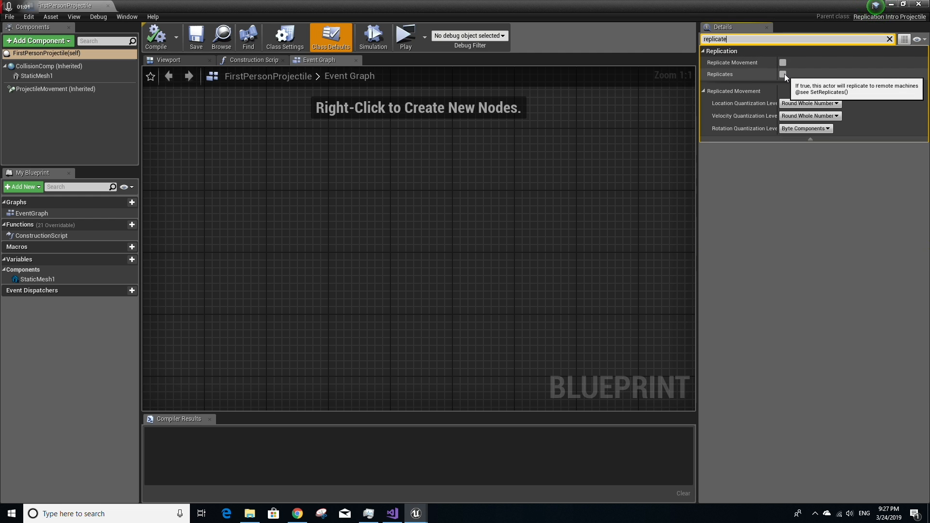
left_click(783, 74)
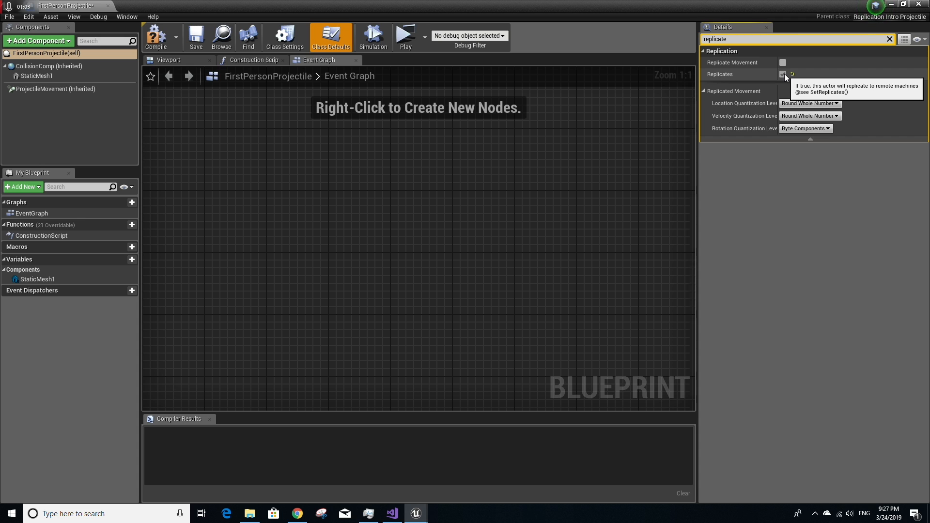
left_click(783, 74)
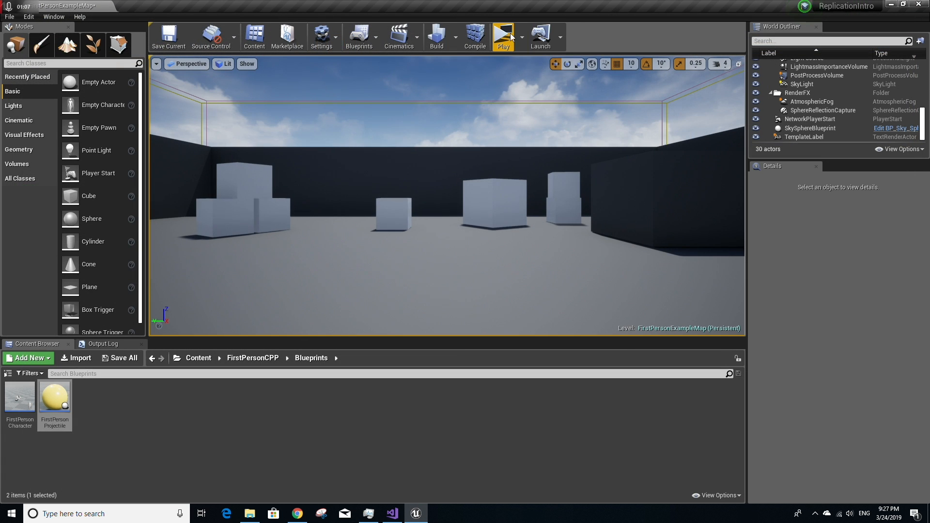
Play the two-player listen-server session, switching between Server and Client 1 windows
left_click(503, 34)
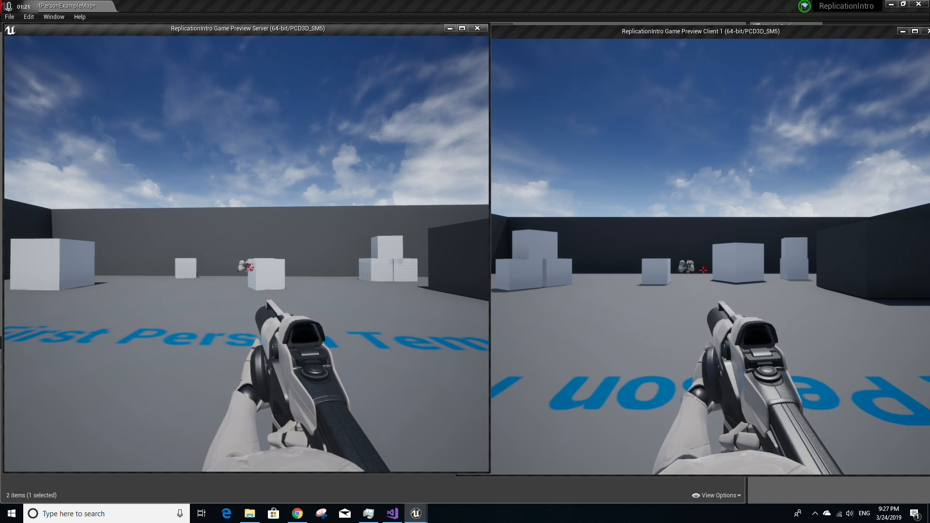
key("Alt+Tab")
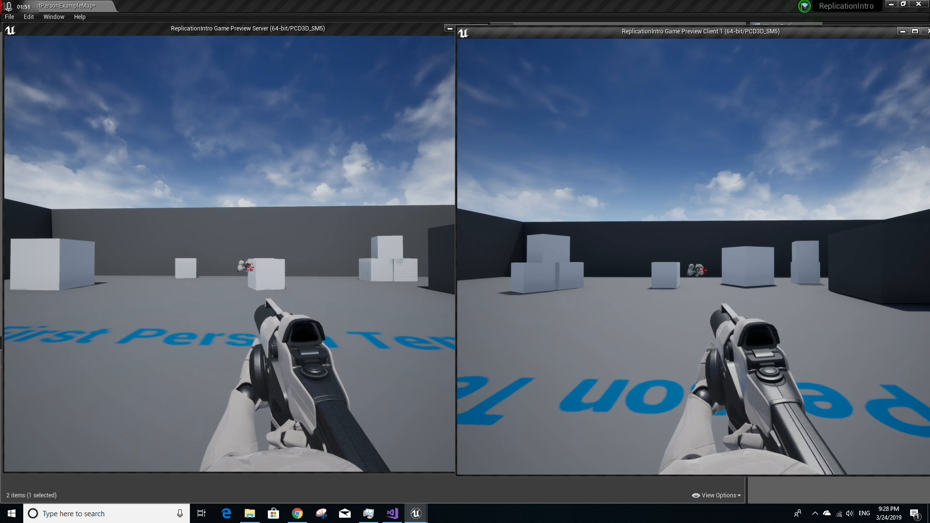
key("alt+tab")
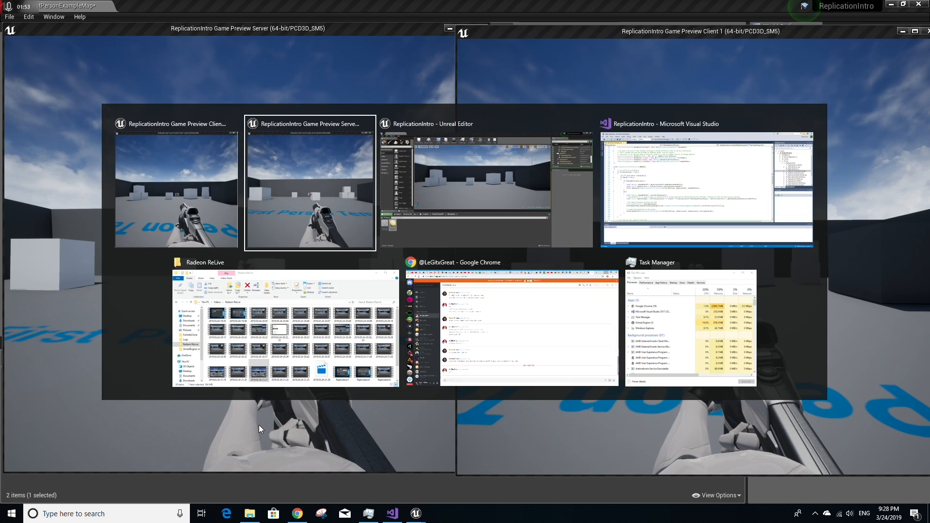